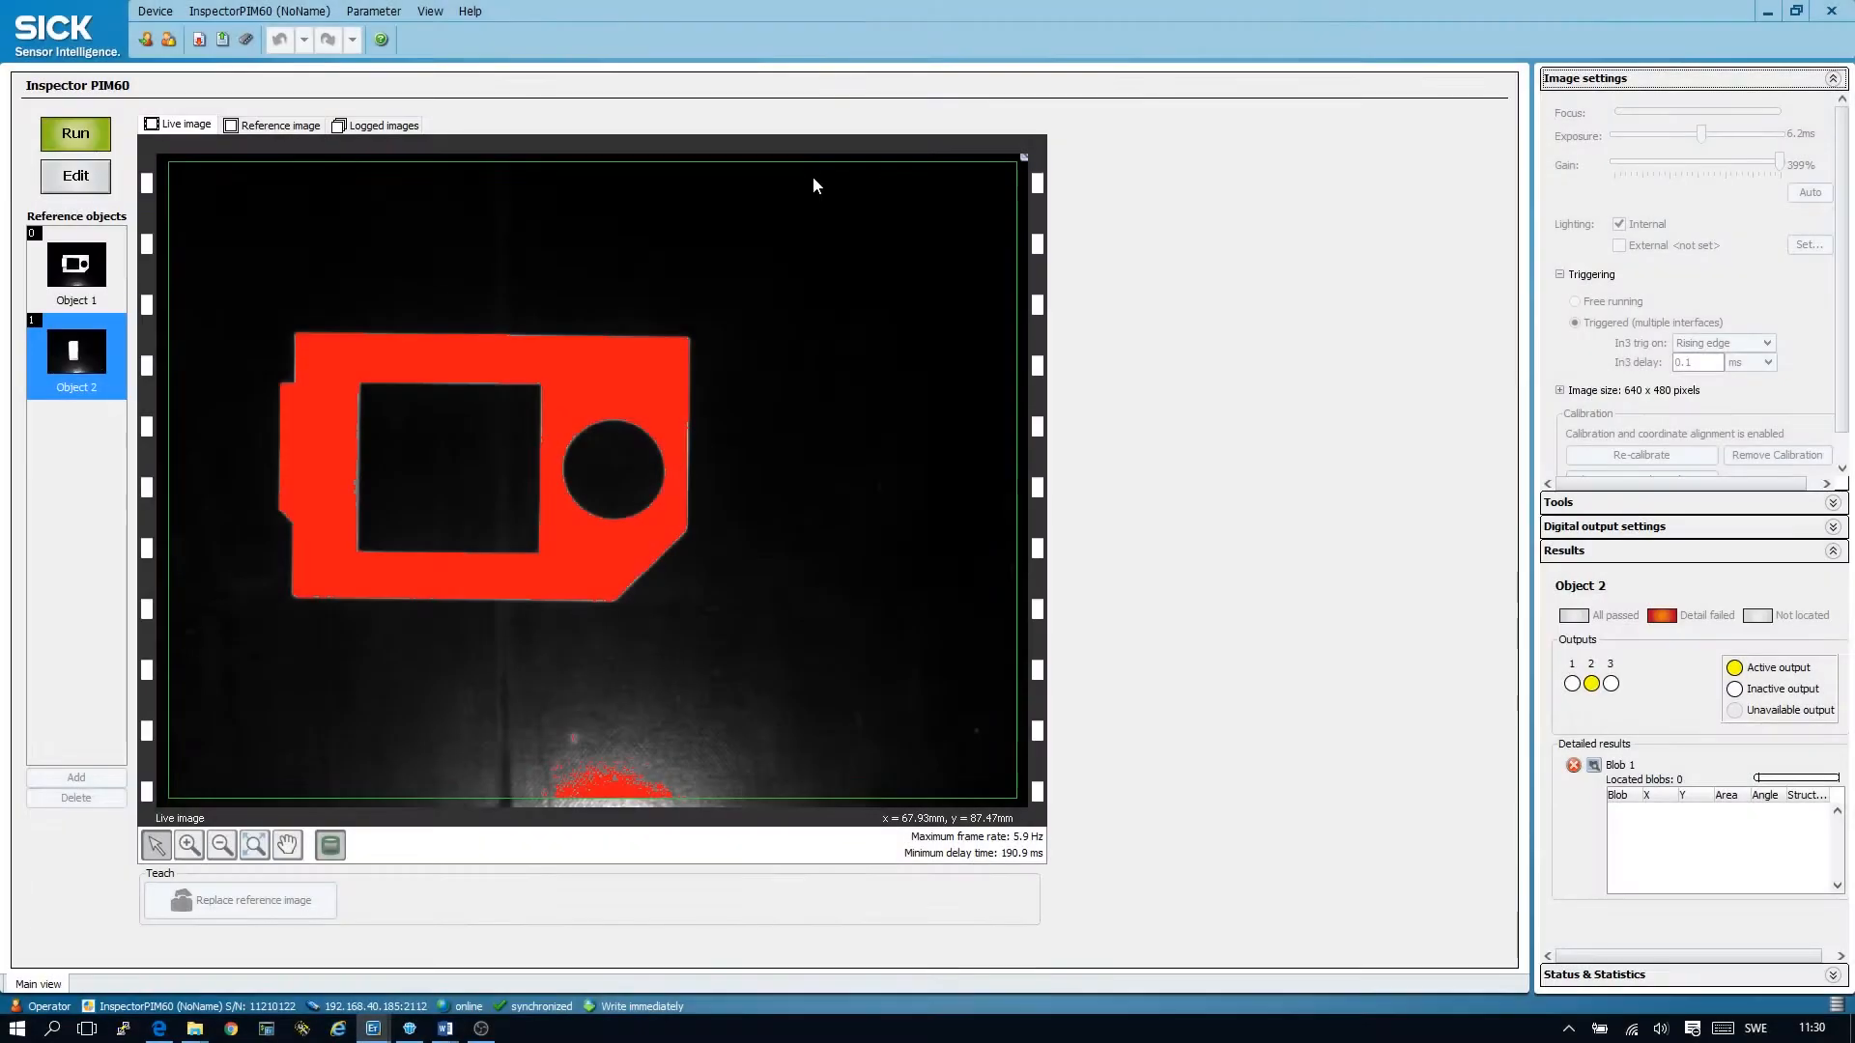
Step: Enter edit mode and bring up Object 1's taught reference image for the circle tool
left_click(279, 126)
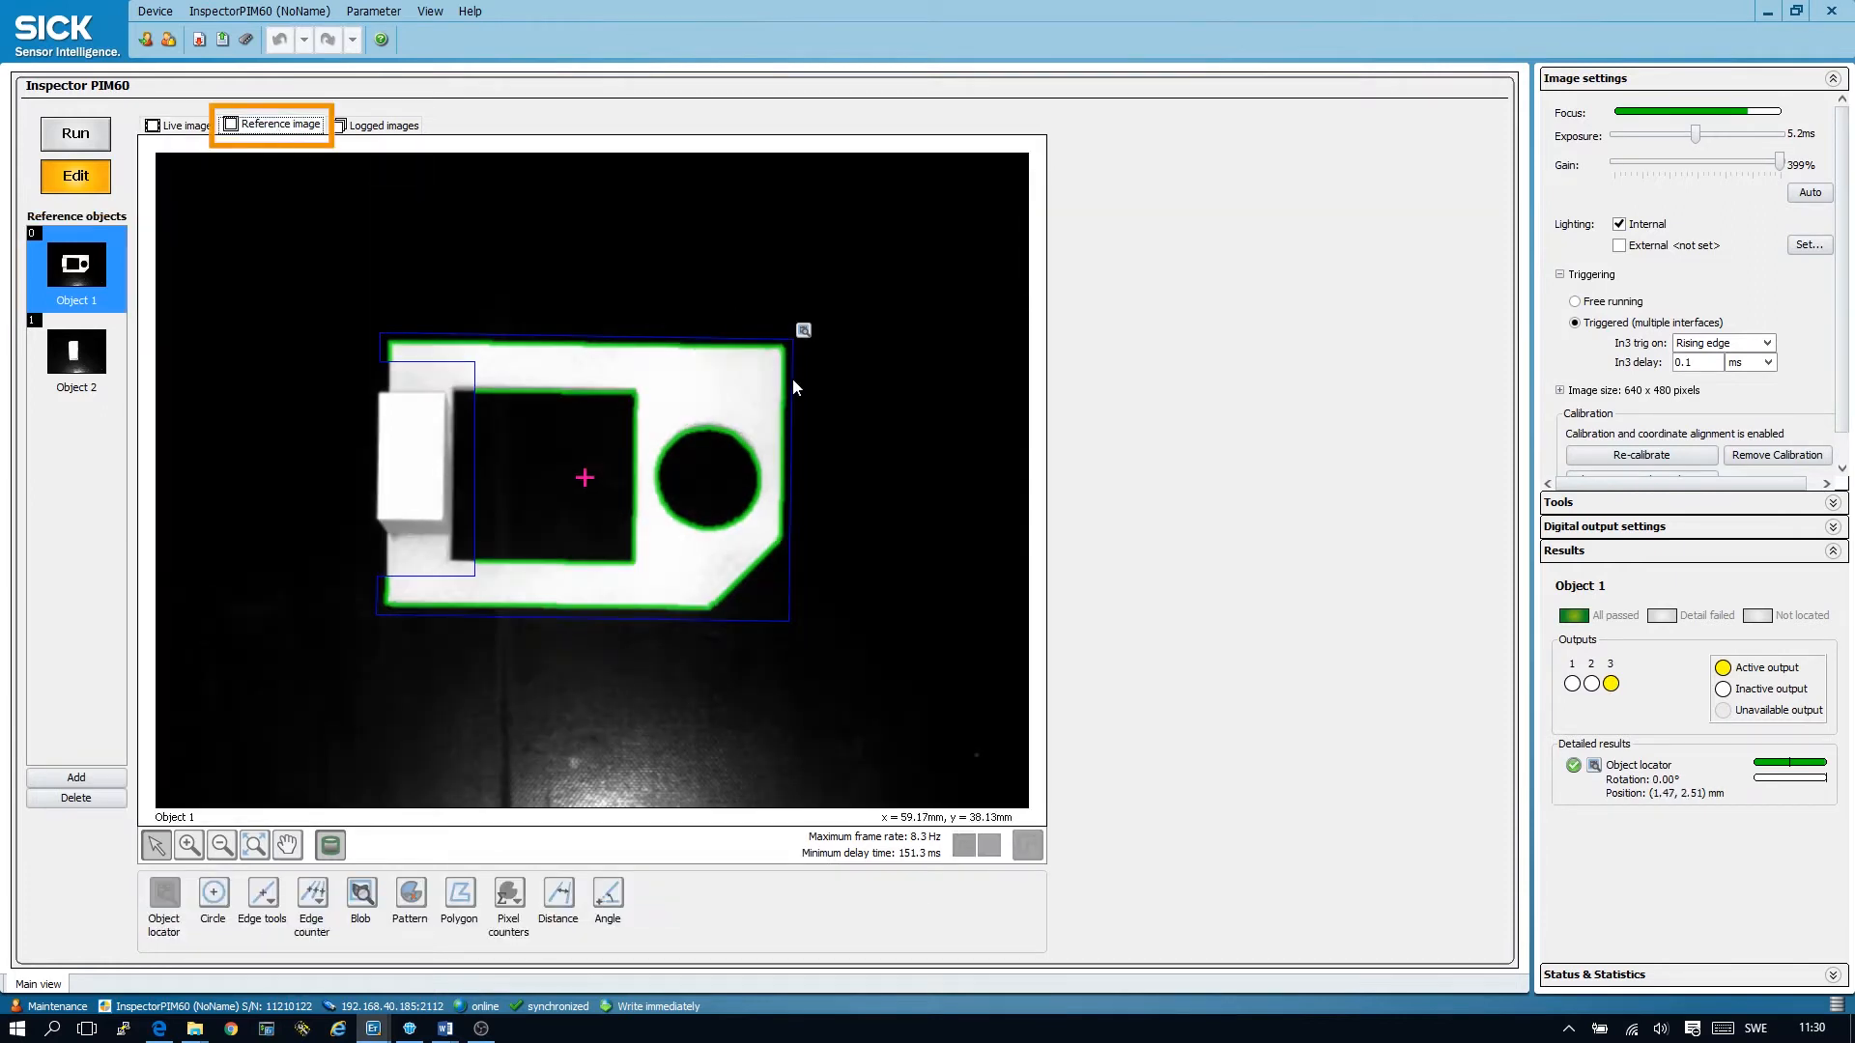
left_click(259, 11)
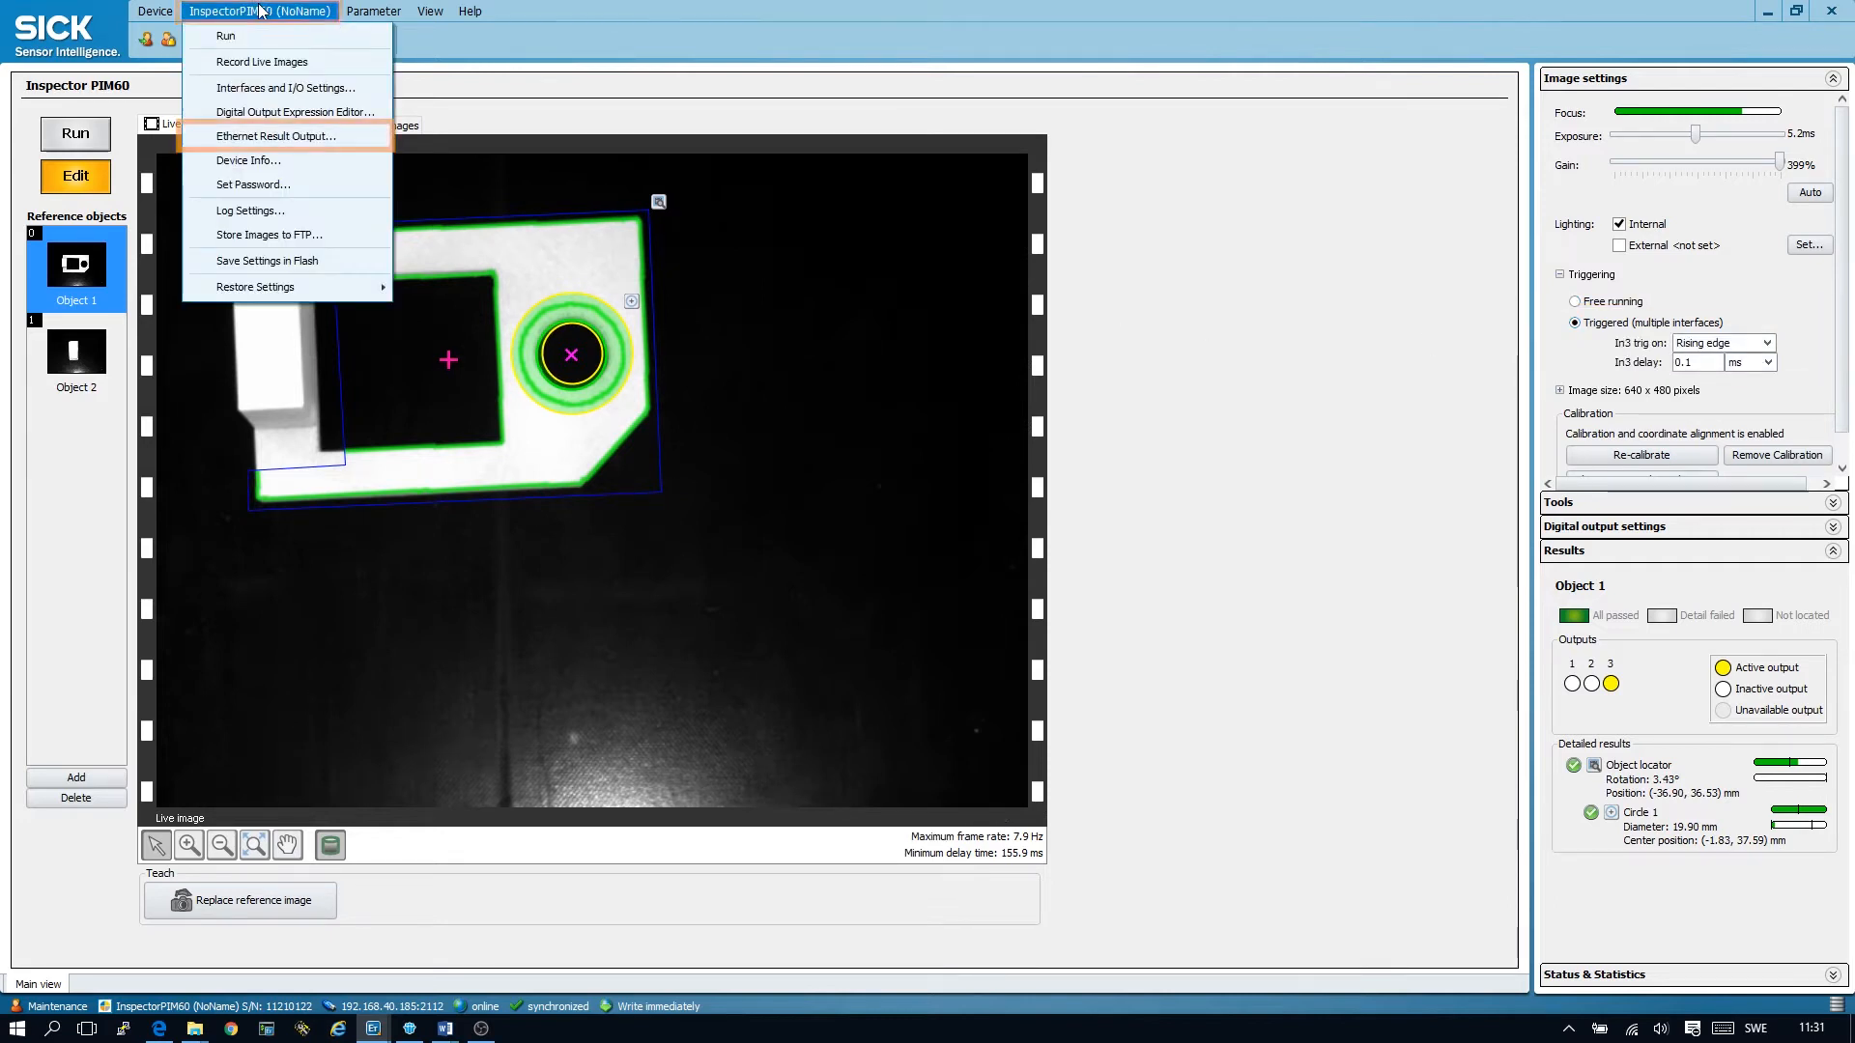
Step: Bring up the Ethernet Result Output settings to add the CIRCLE_LOCATOR DIAMETER tag
left_click(282, 135)
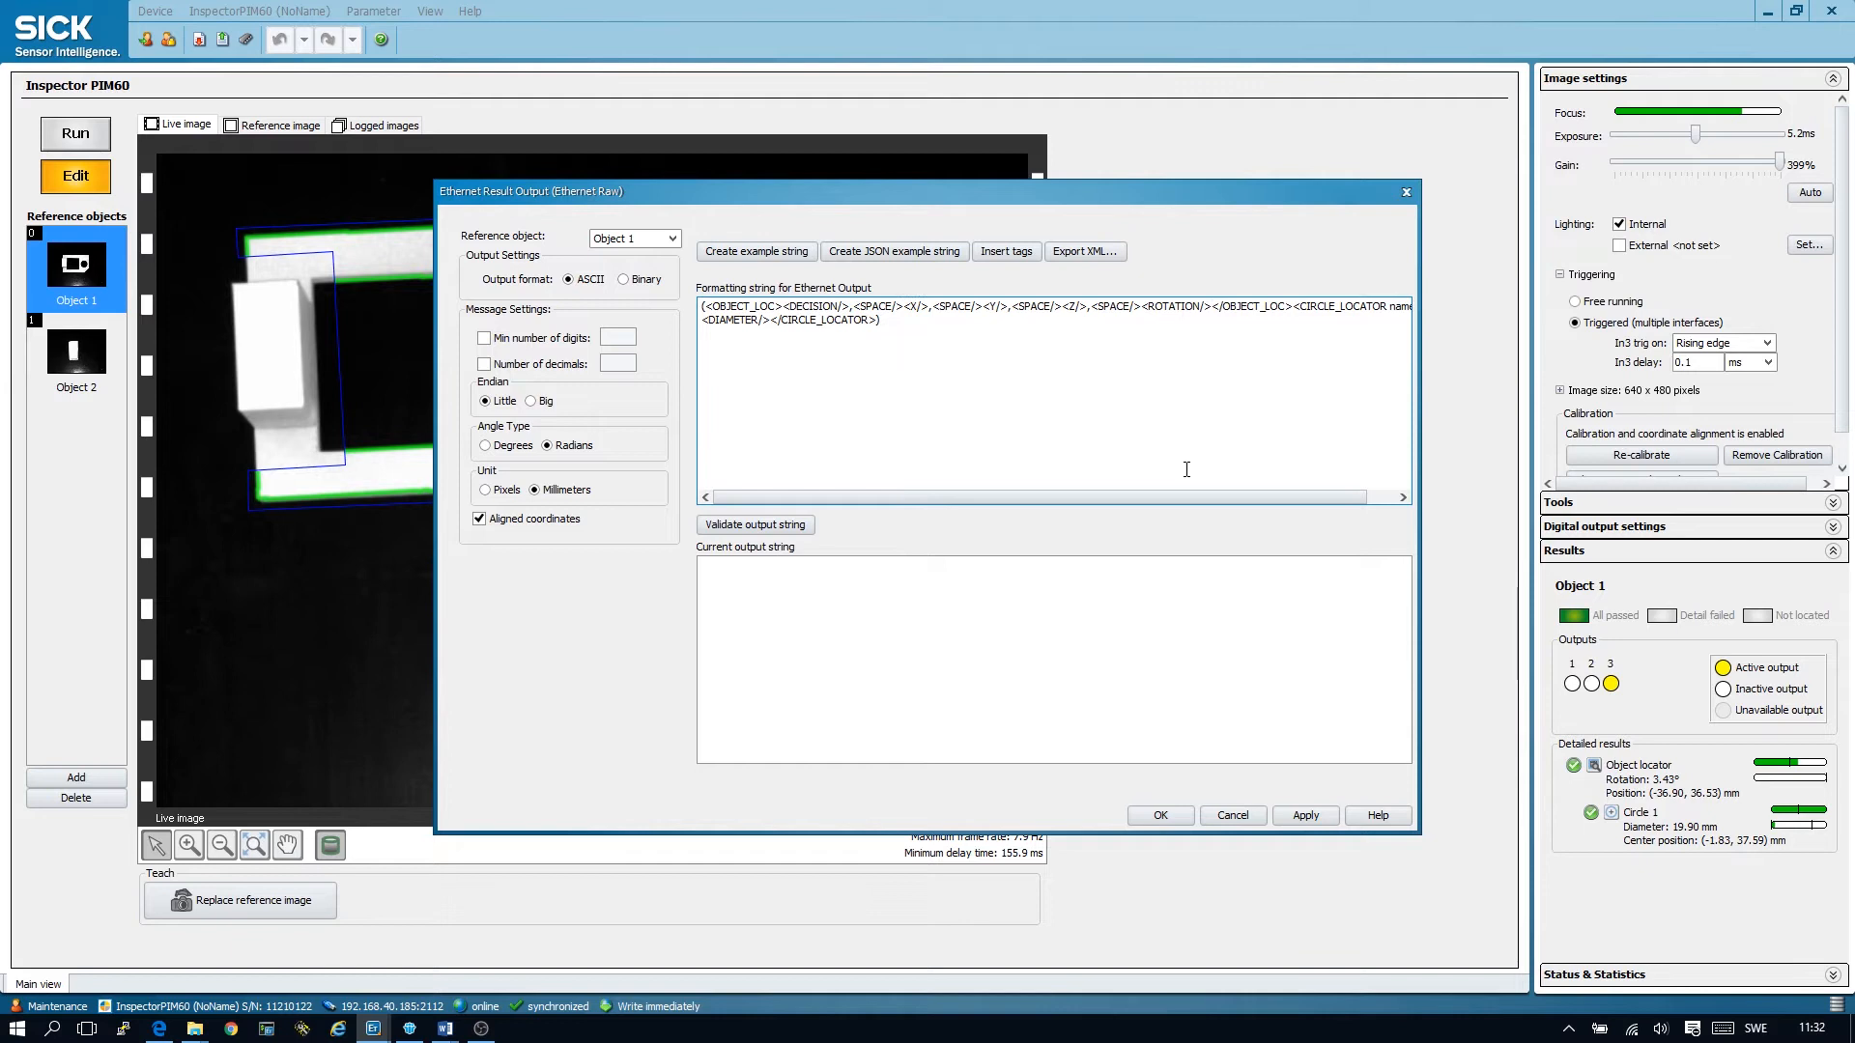
left_click(755, 523)
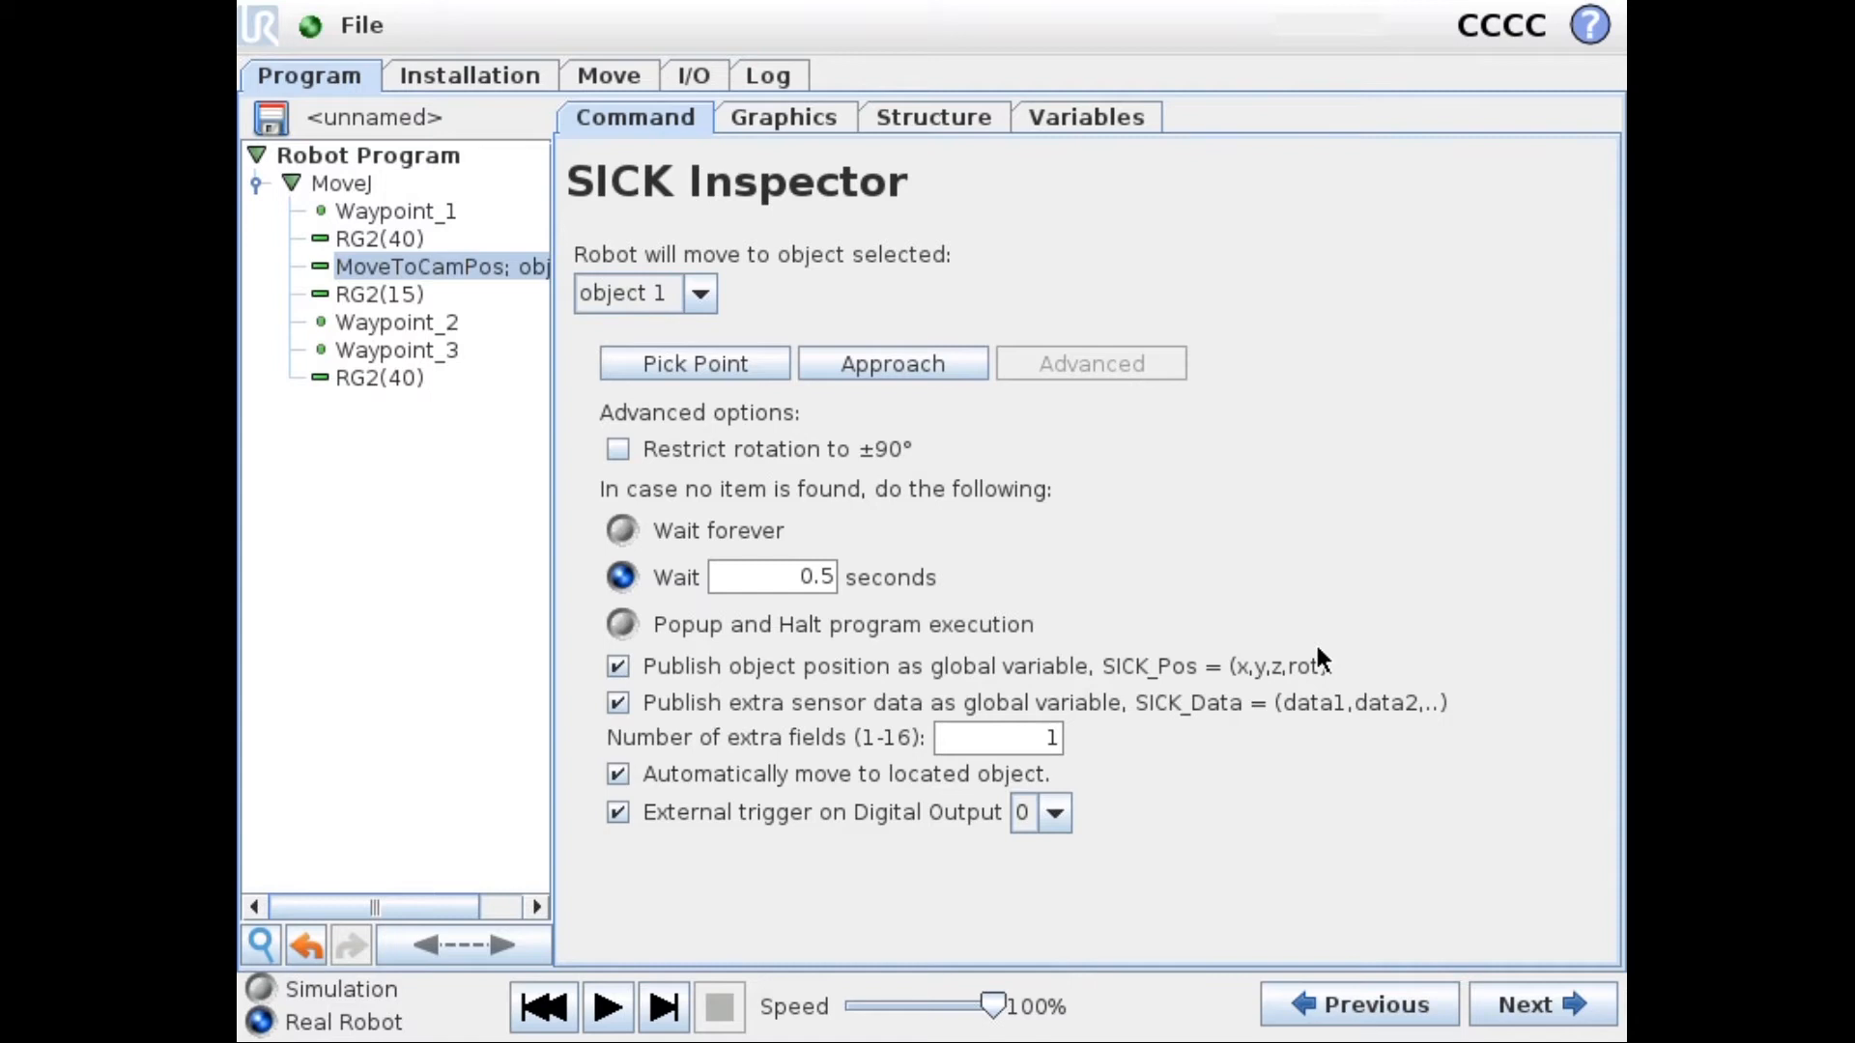
Step: Switch to the Variables view to confirm SICK_Data holds 29.06
left_click(1084, 116)
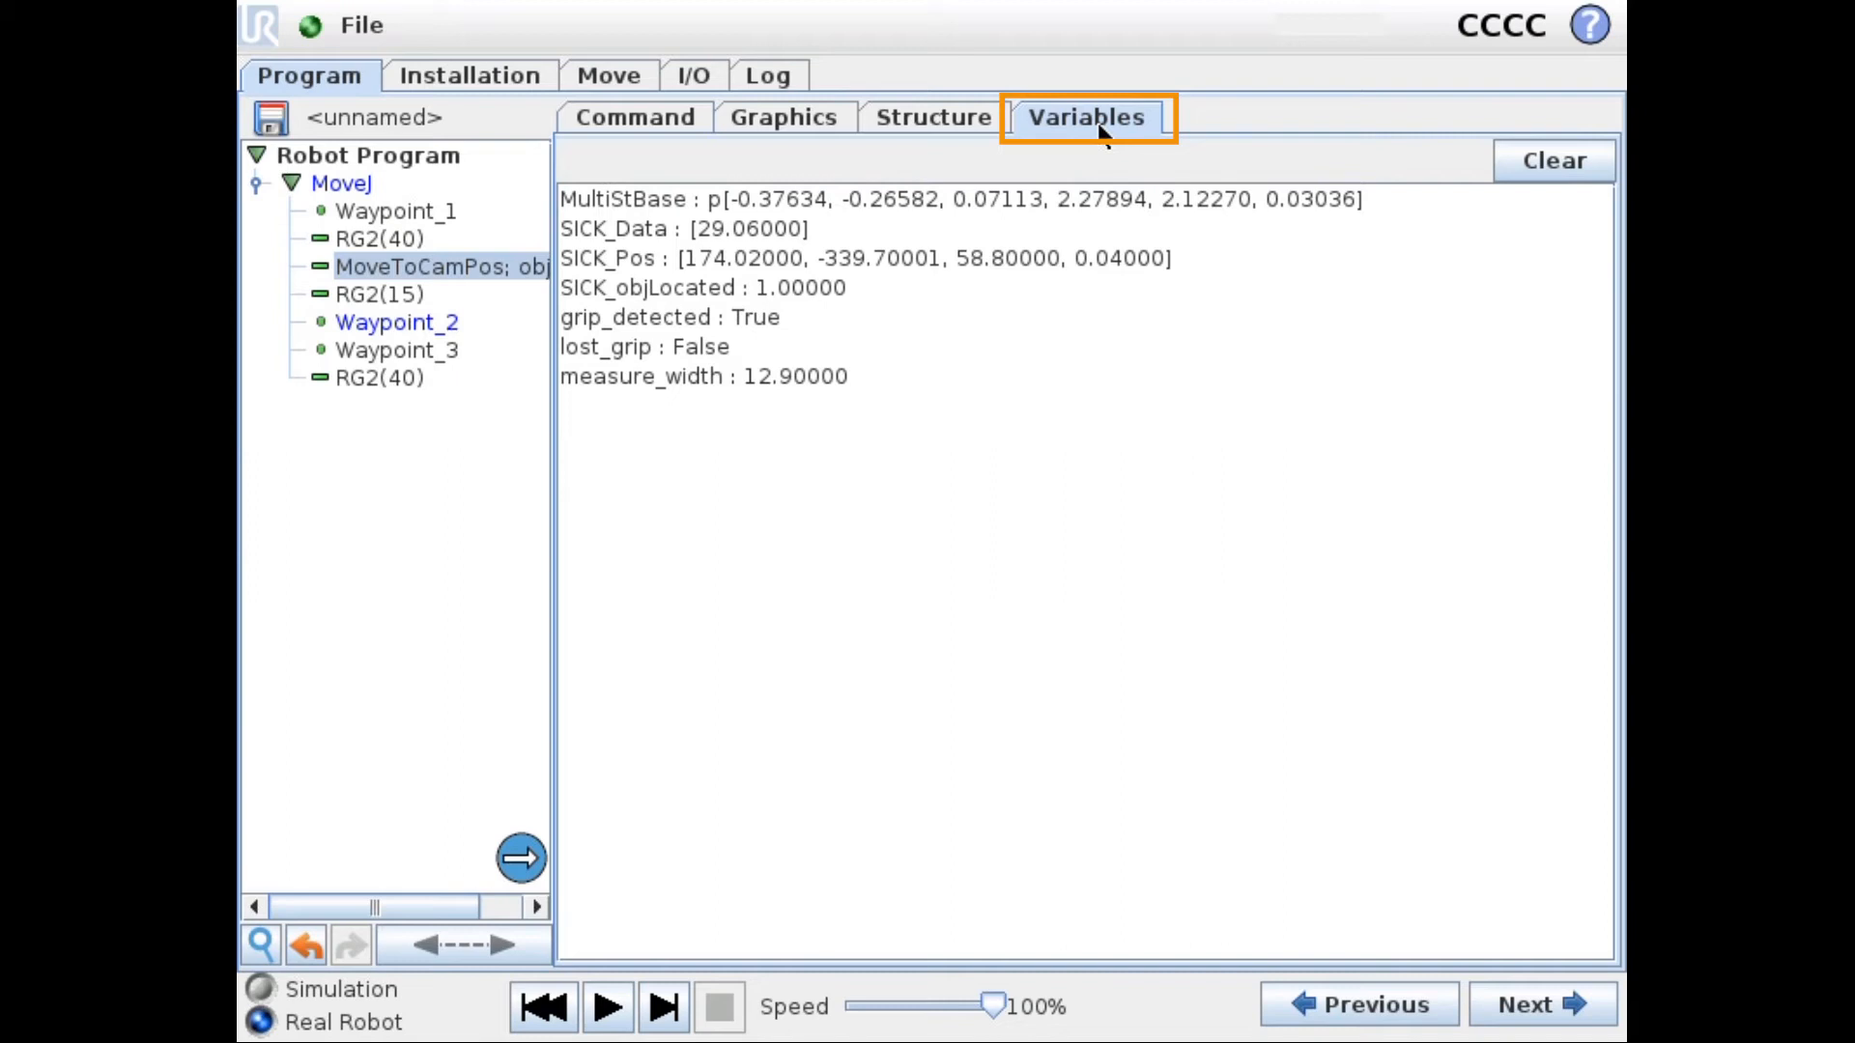
Step: Show the program variable values before adding the SICK_Data = [0] assignment
left_click(933, 116)
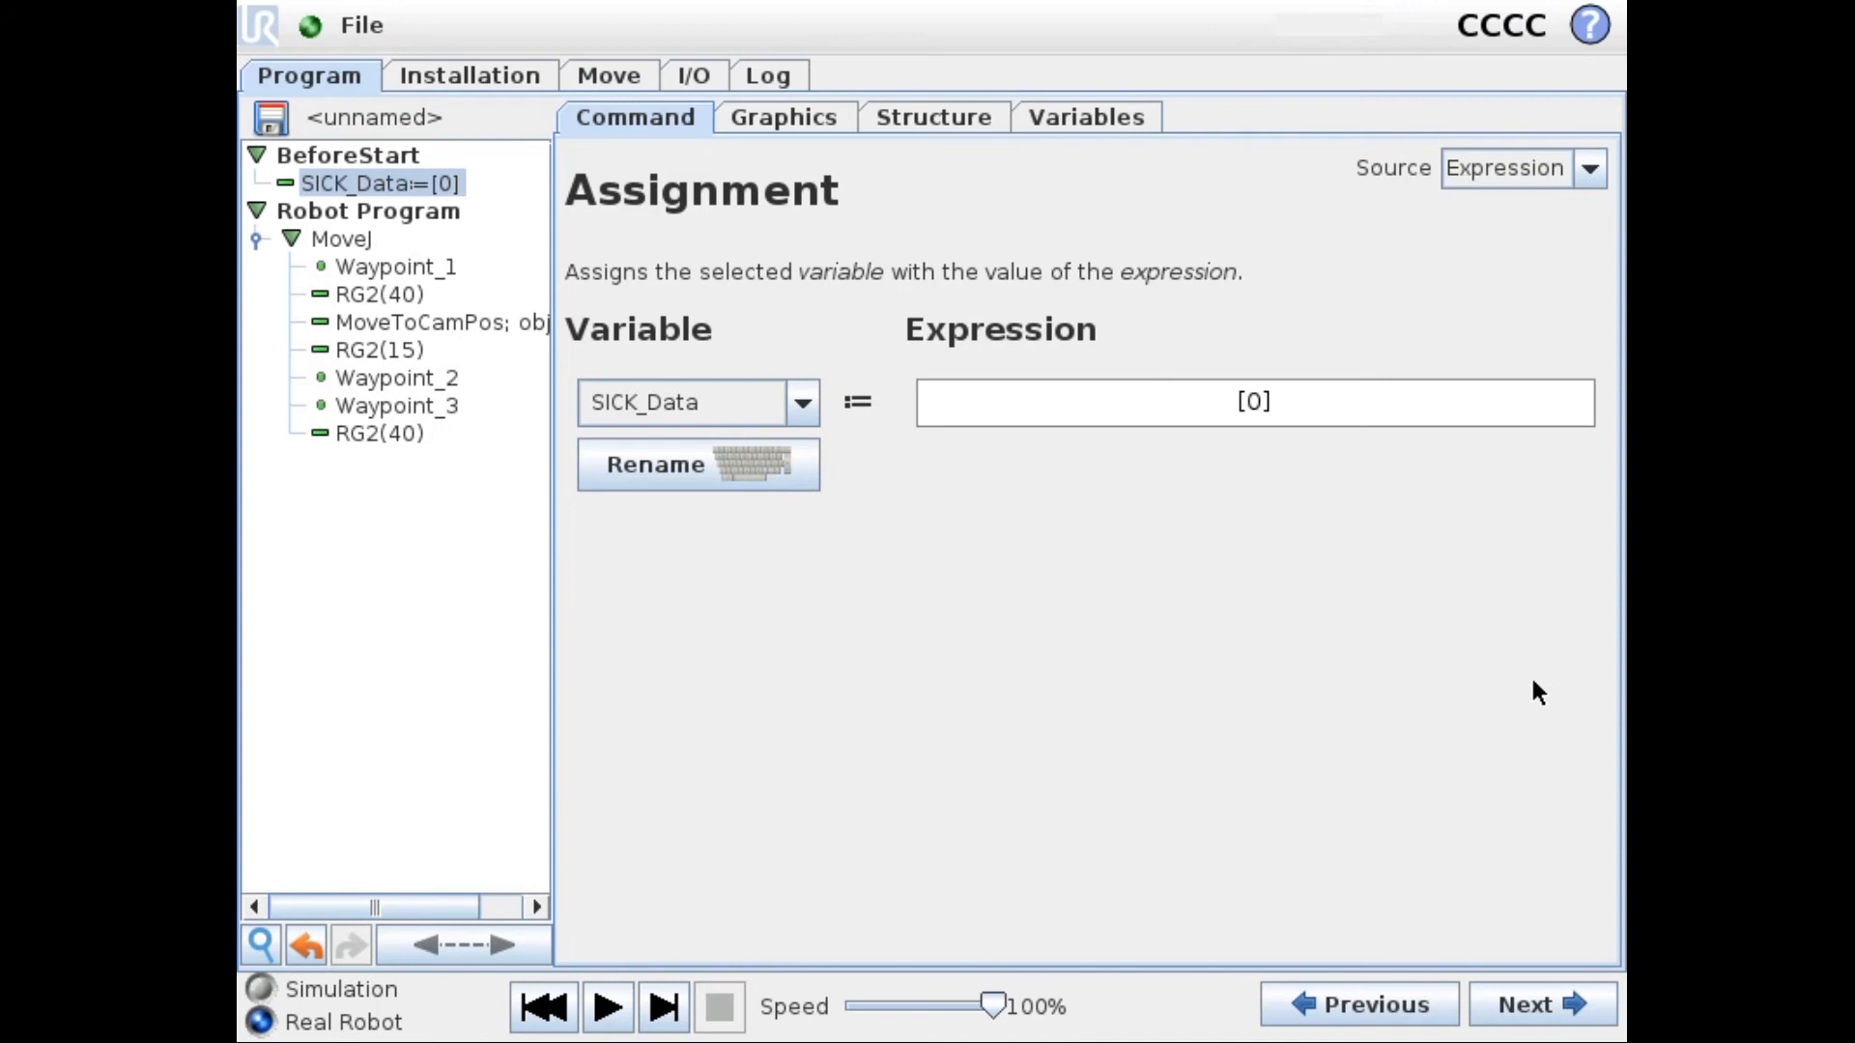
Step: Begin inserting the If node for the SICK_Data[0]<28 condition
left_click(1252, 402)
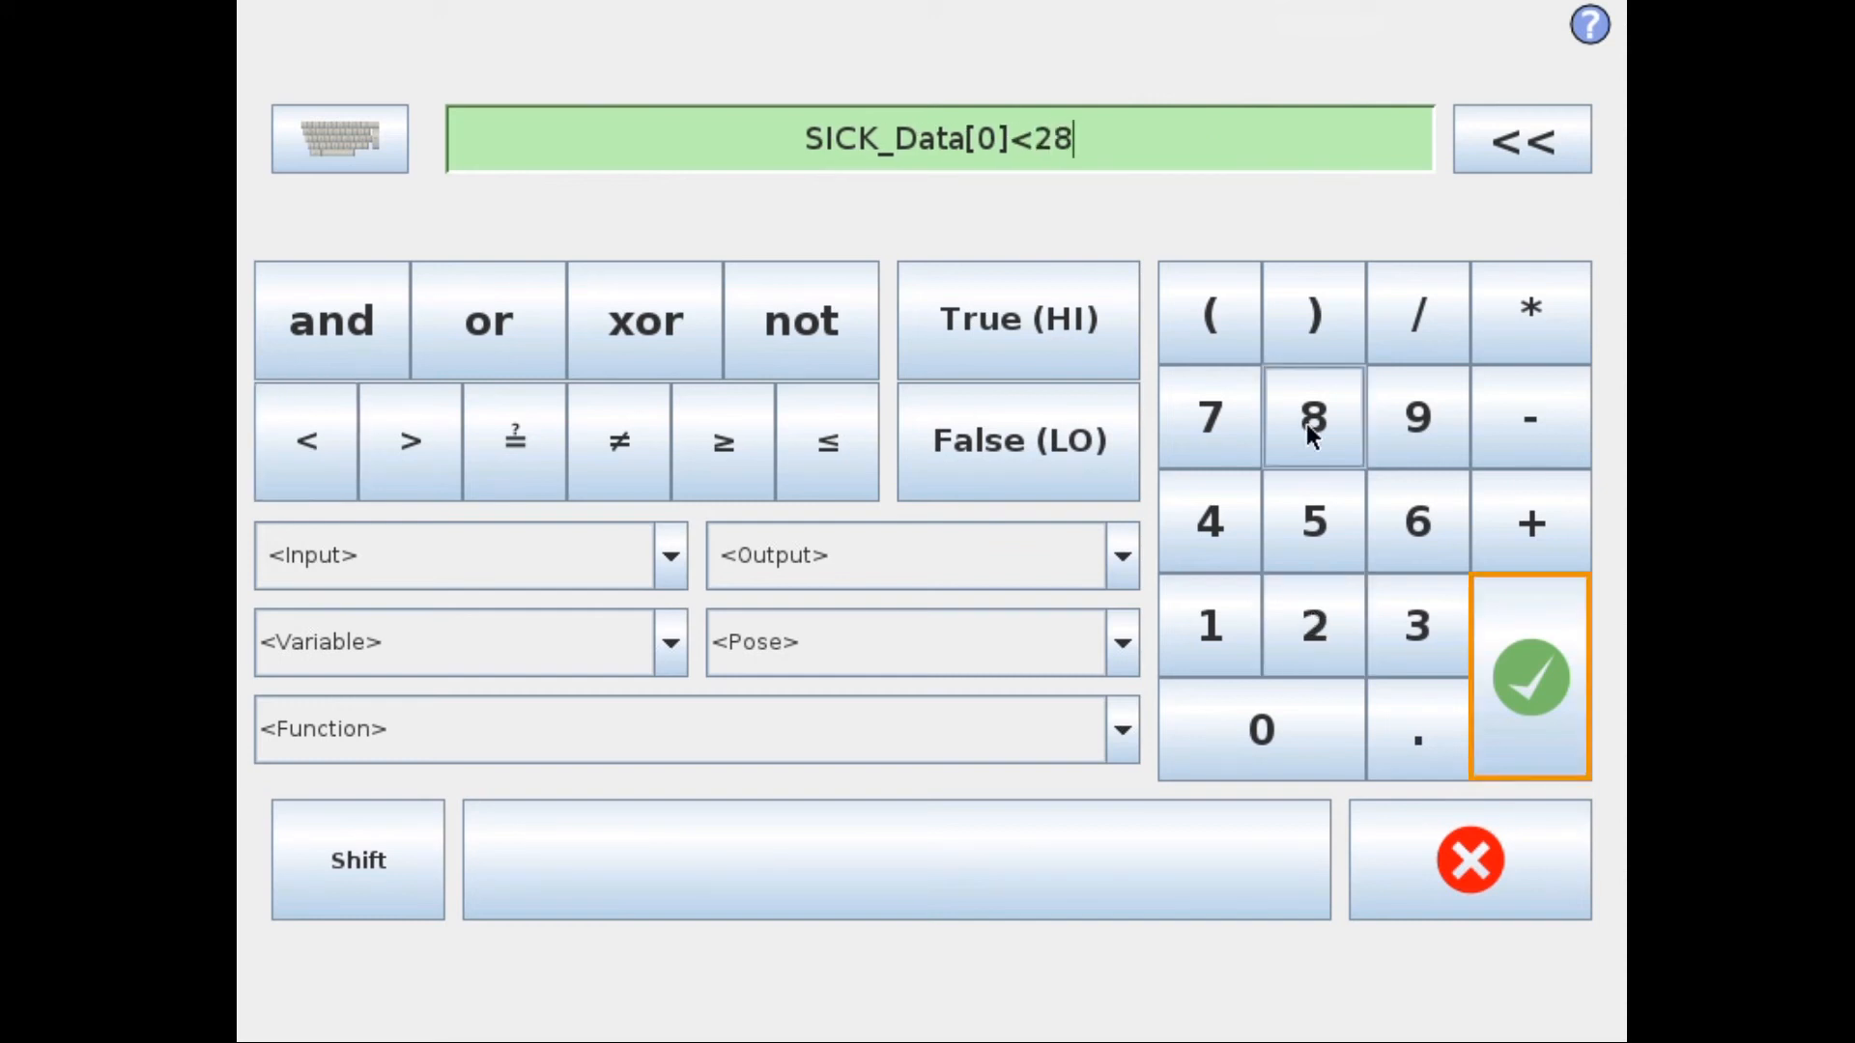